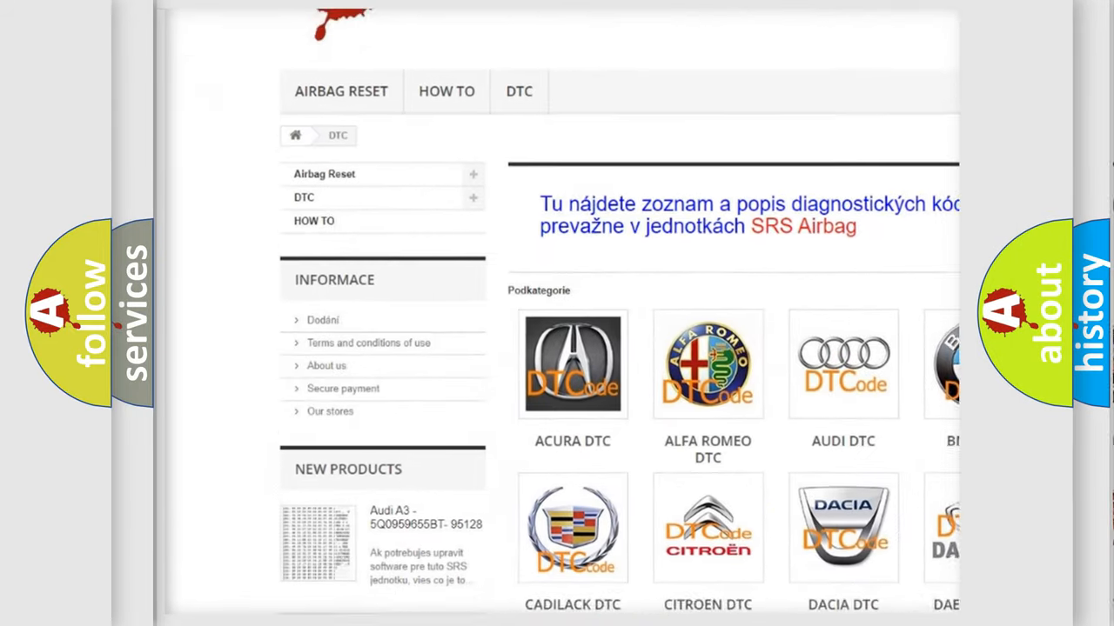
Step: Advance the P0B55 card from the Description text to the Cause section listing MPCS–MICU faults
scroll(down, 3)
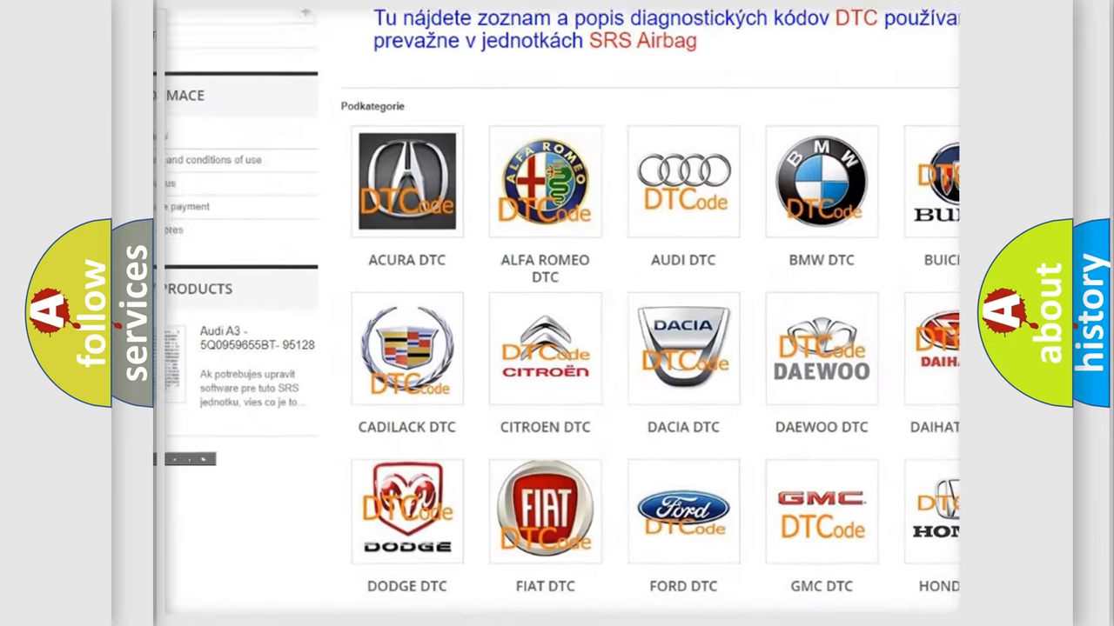
scroll(down, 3)
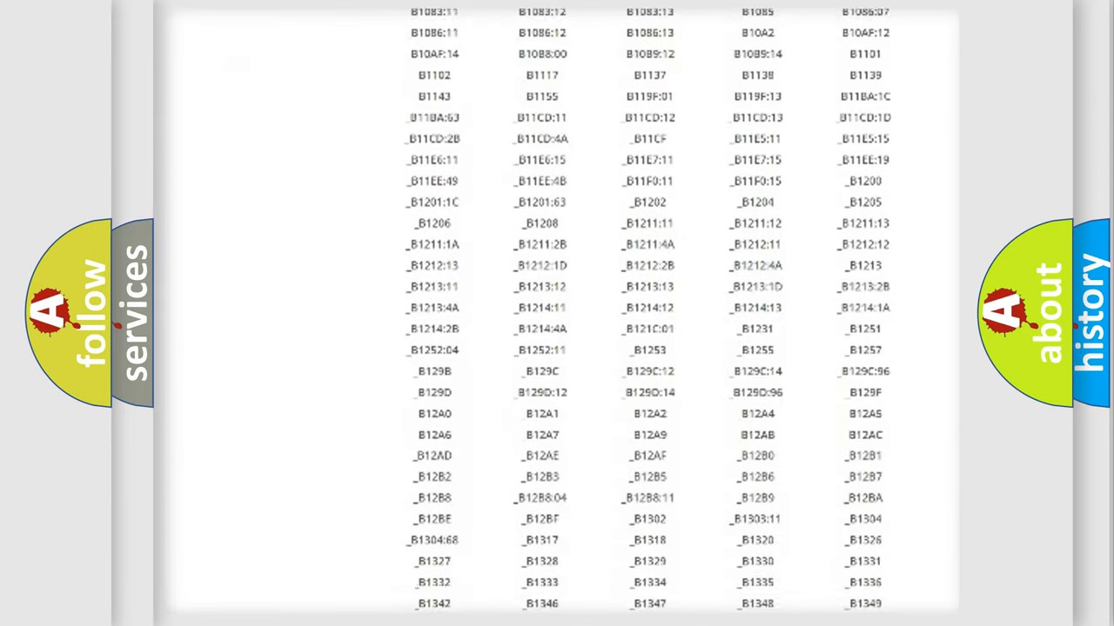
scroll(down, 3)
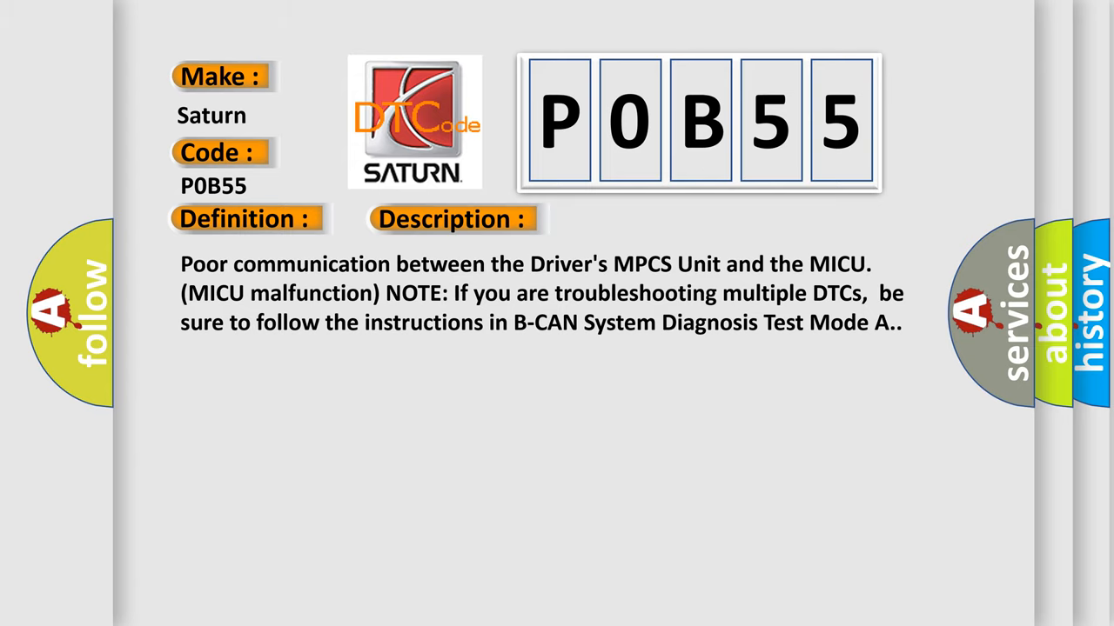
click(640, 220)
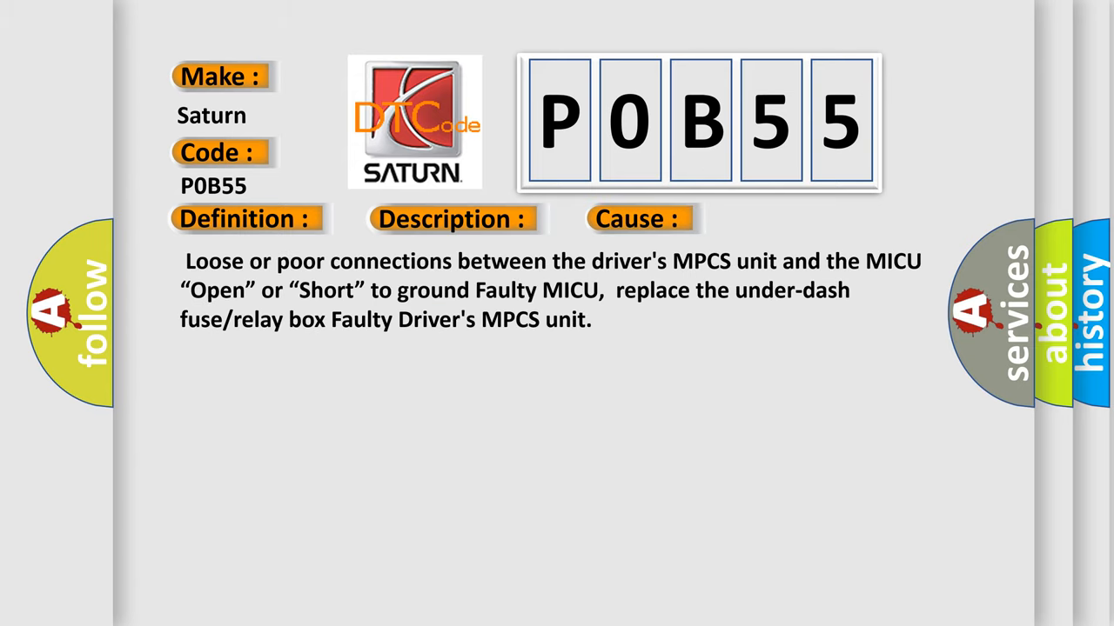